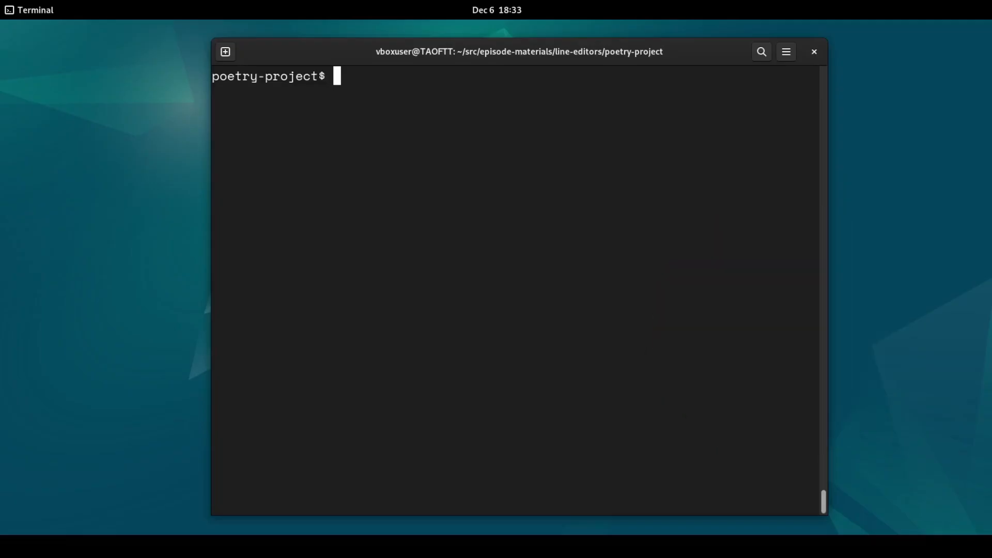
Install ed with apt and open pyproject.toml in it (304 bytes)
{"action": "type", "text": "sudo apt install ed"}
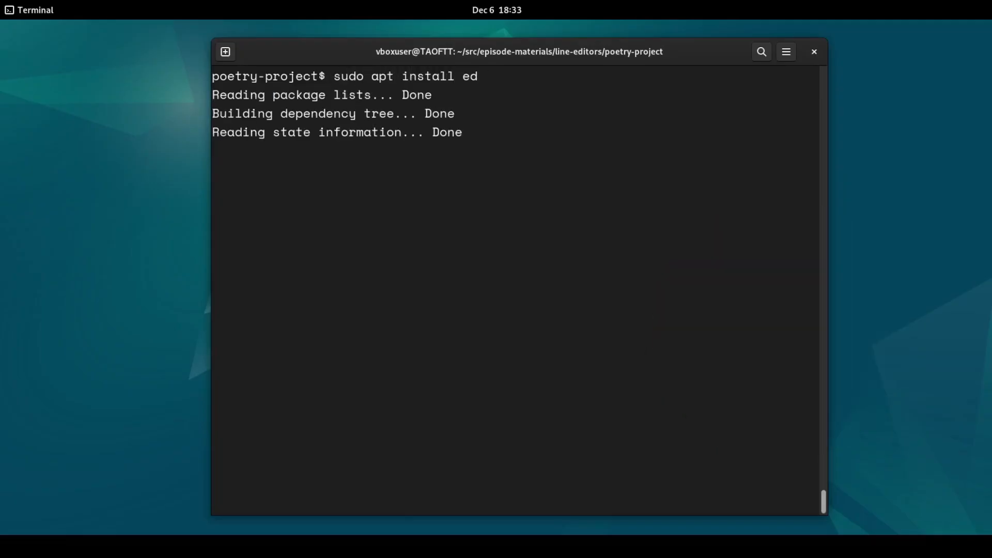
{"action": "key", "text": "Return"}
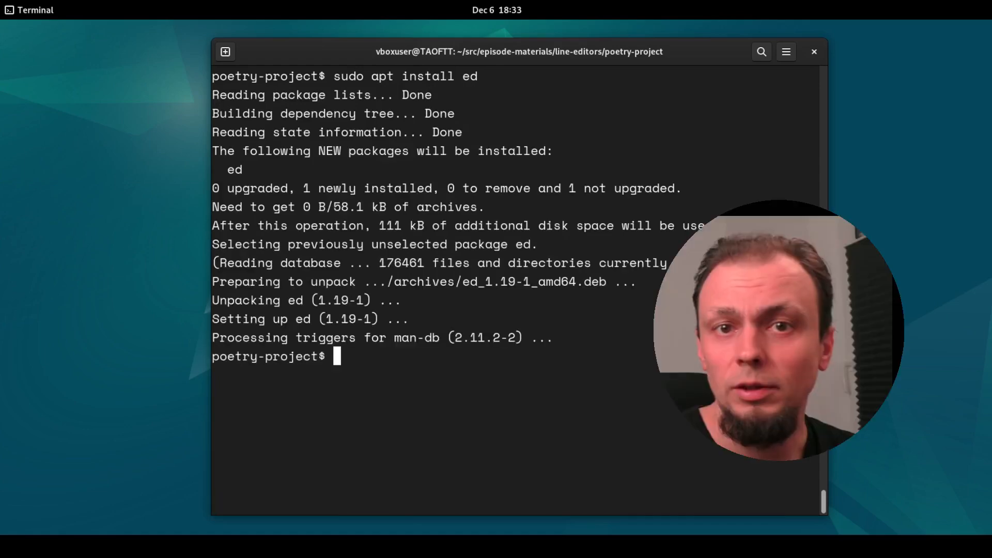
{"action": "type", "text": "ed pyproject.toml"}
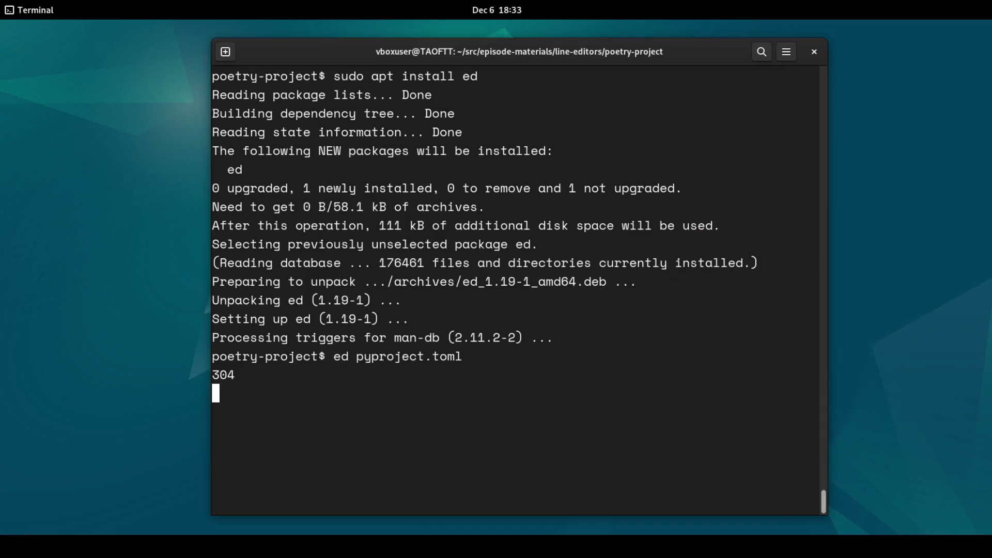
Print the current line, all lines, a range, then a numbered listing of lines 1–16
{"action": "type", "text": ".p"}
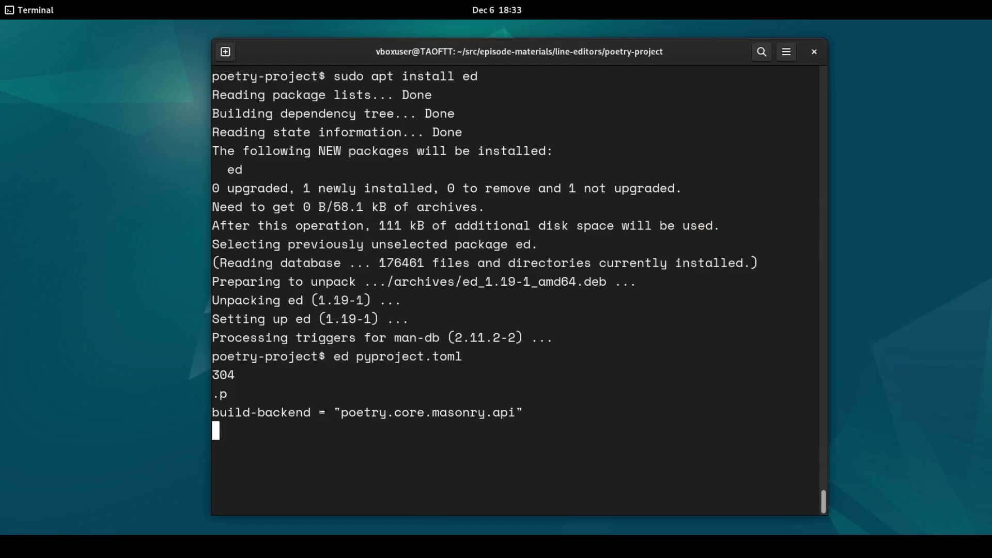
{"action": "type", "text": "1,$p"}
{"action": "type", "text": "6"}
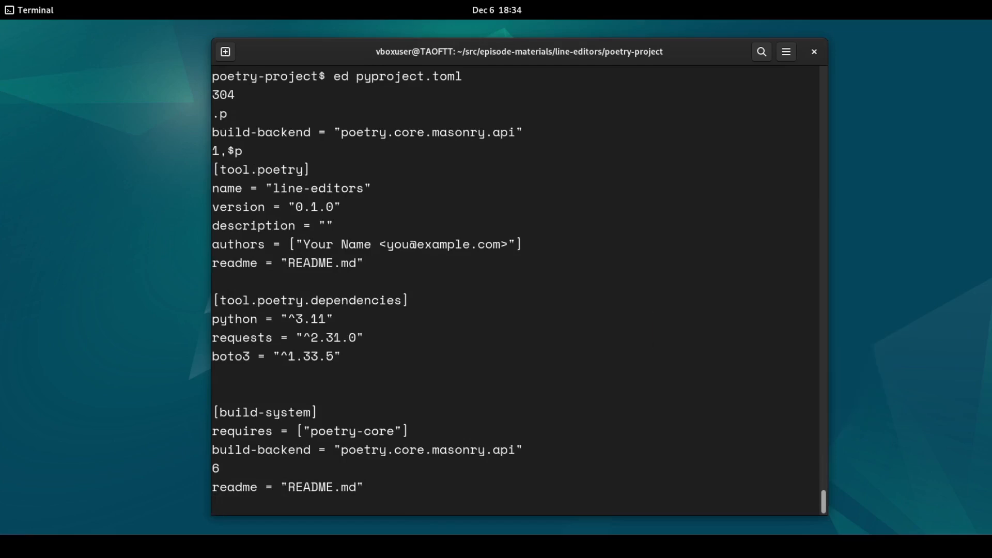
{"action": "type", "text": ".-3,.+3p"}
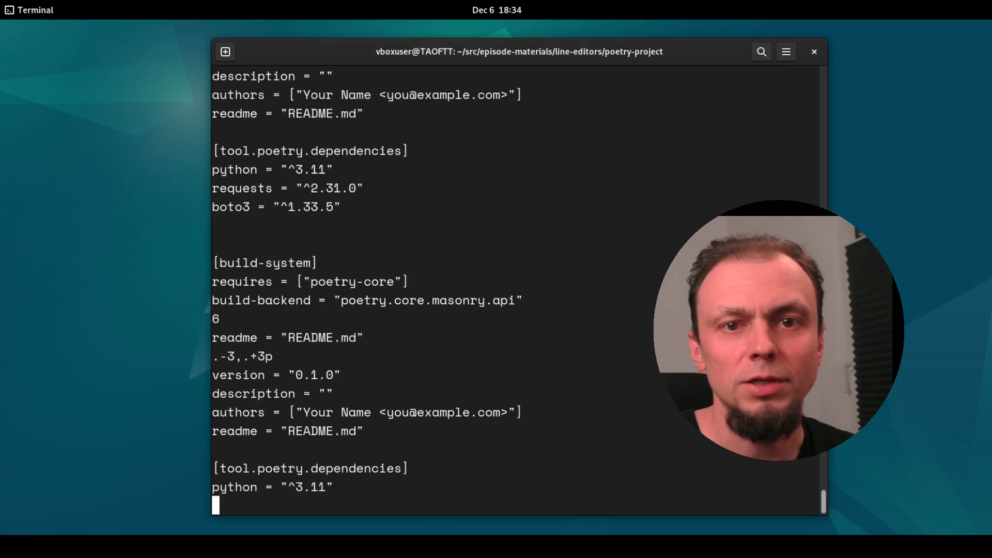
{"action": "type", "text": ",p"}
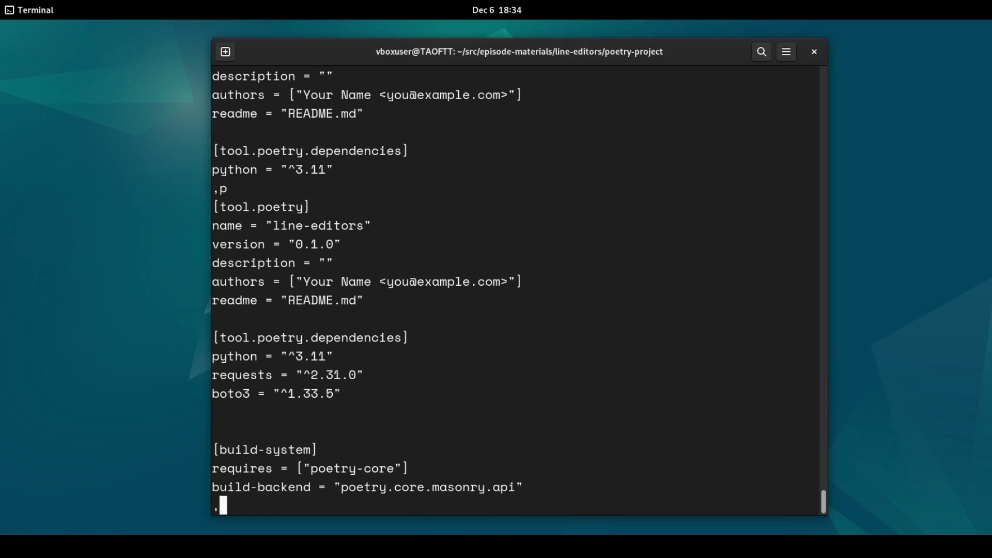
{"action": "type", "text": ",n"}
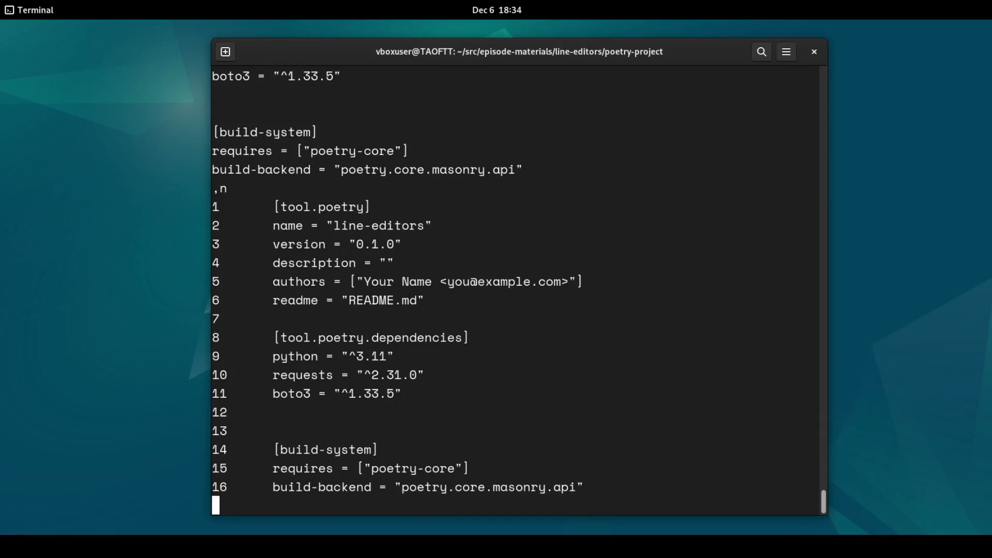
Find lines matching 'req', then change version "0.1.0" to "0.1.1" and verify
{"action": "type", "text": "/req"}
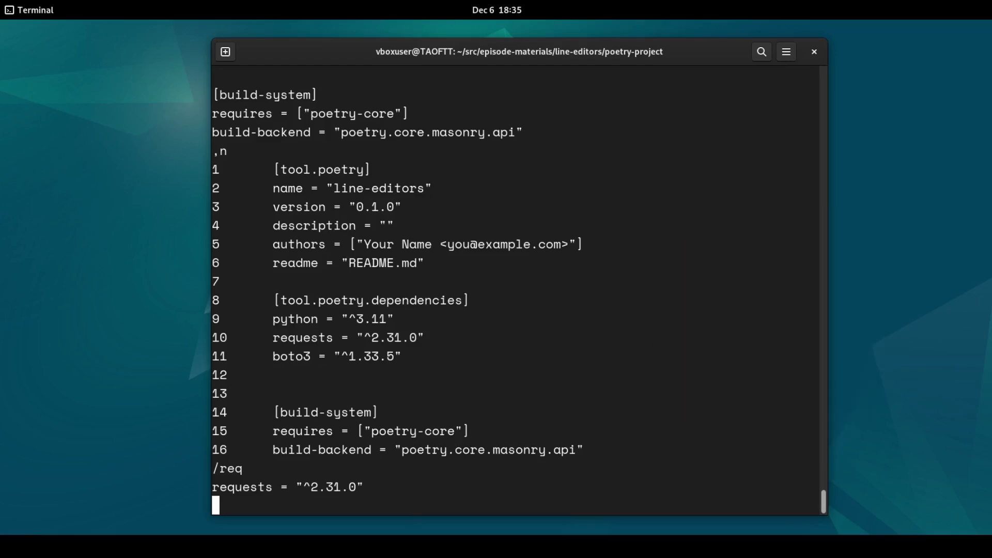
{"action": "type", "text": "g/req/p"}
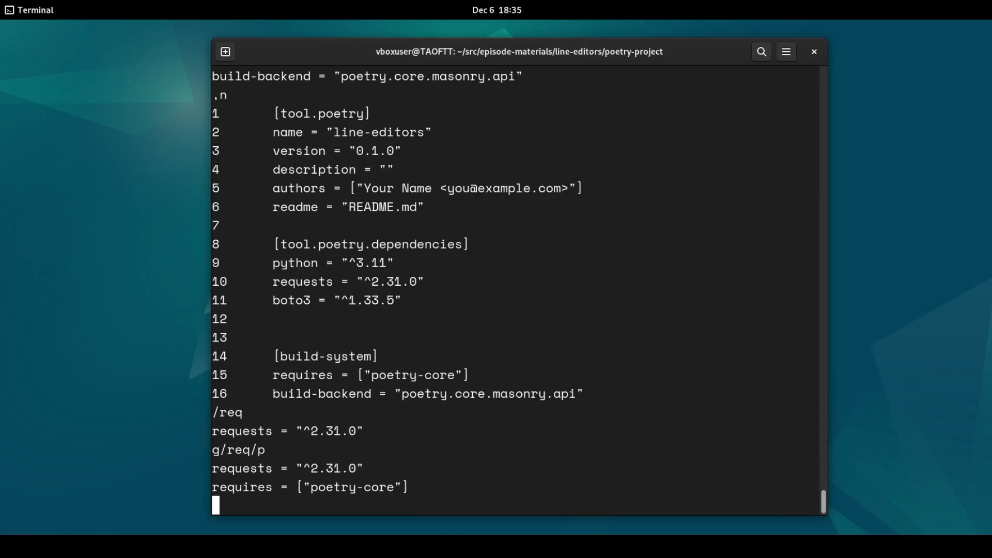
{"action": "type", "text": ",s/version = \""}
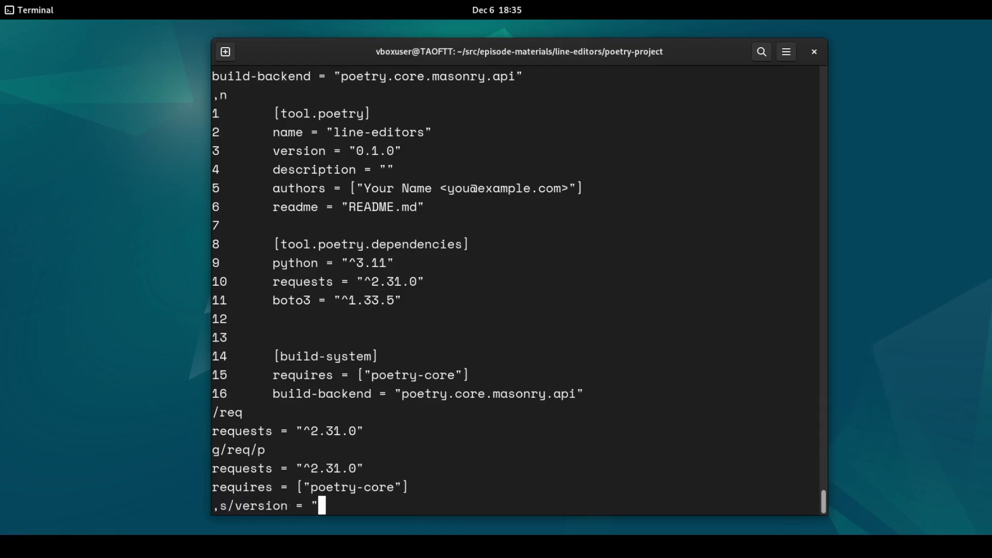
{"action": "type", "text": "0.1.0\"/version = \"0.1.1\"/"}
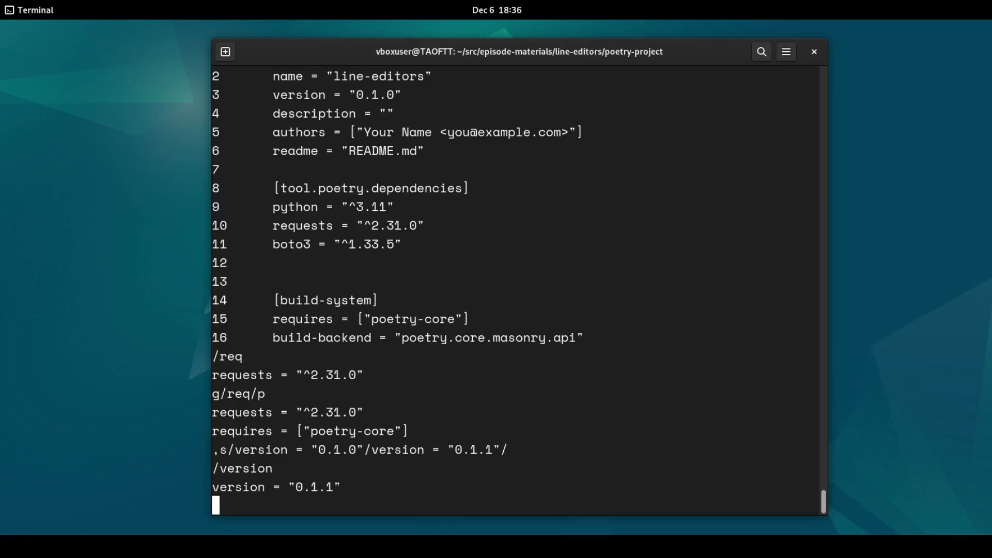
List every line whose value is a quoted string
{"action": "type", "text": "g/.*="}
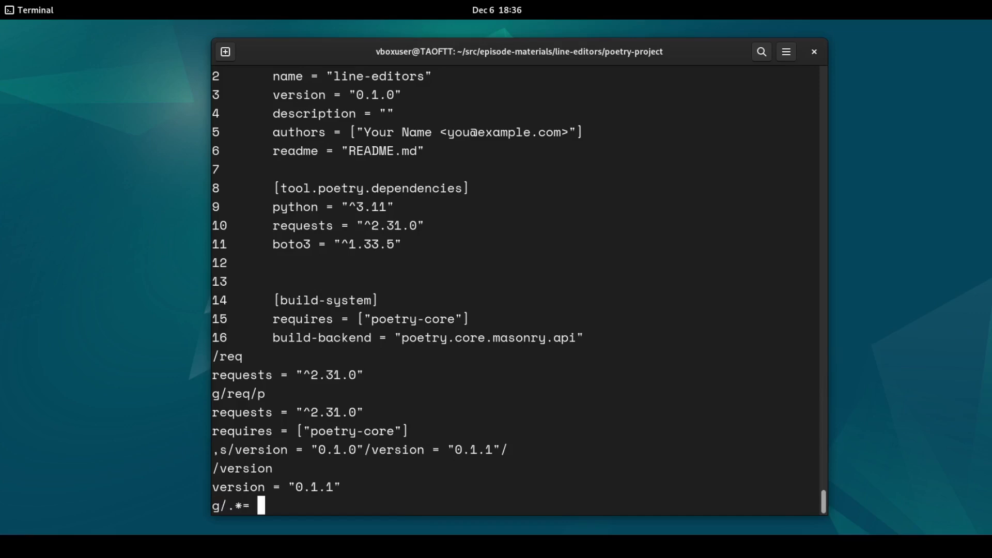
{"action": "type", "text": "\\\"^.*"}
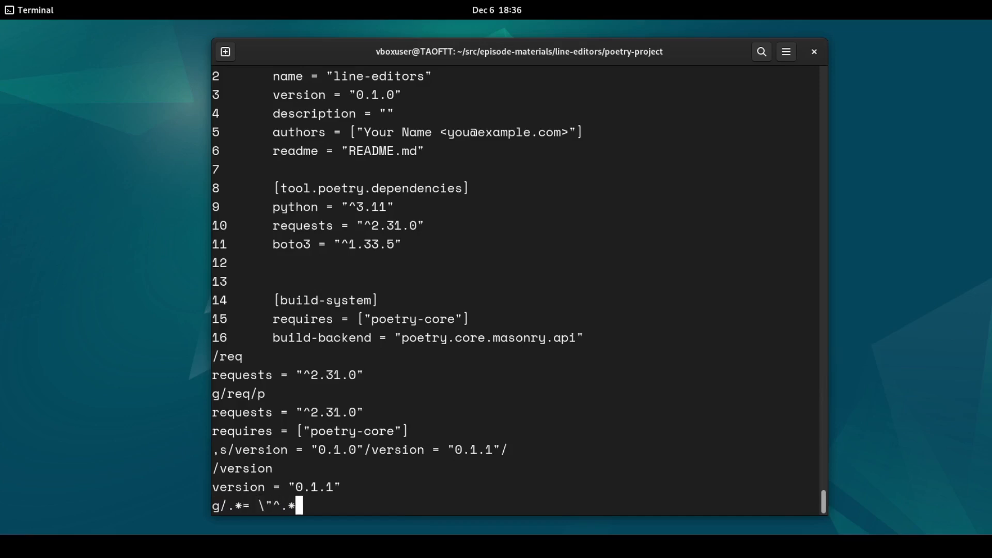
{"action": "type", "text": "\\\"/"}
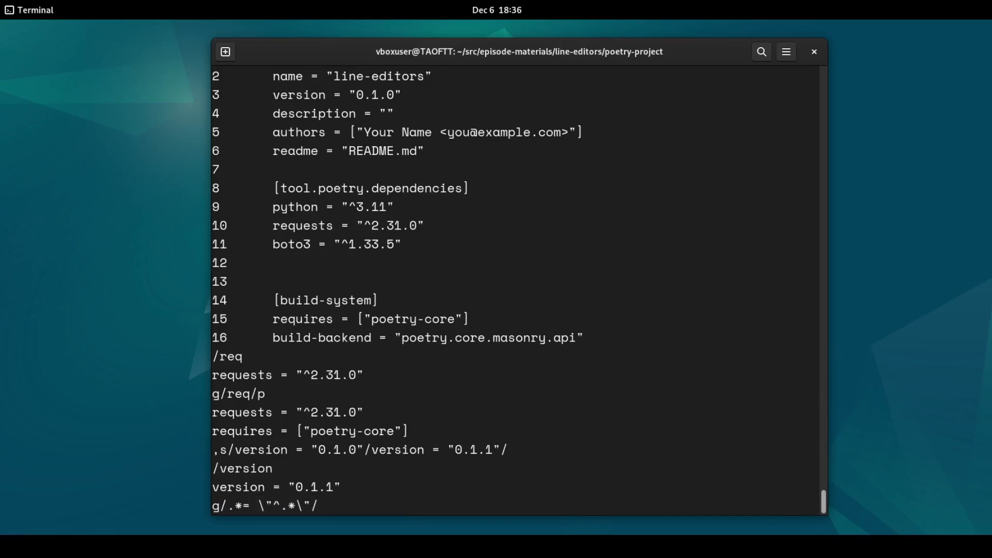
{"action": "key", "text": "Return"}
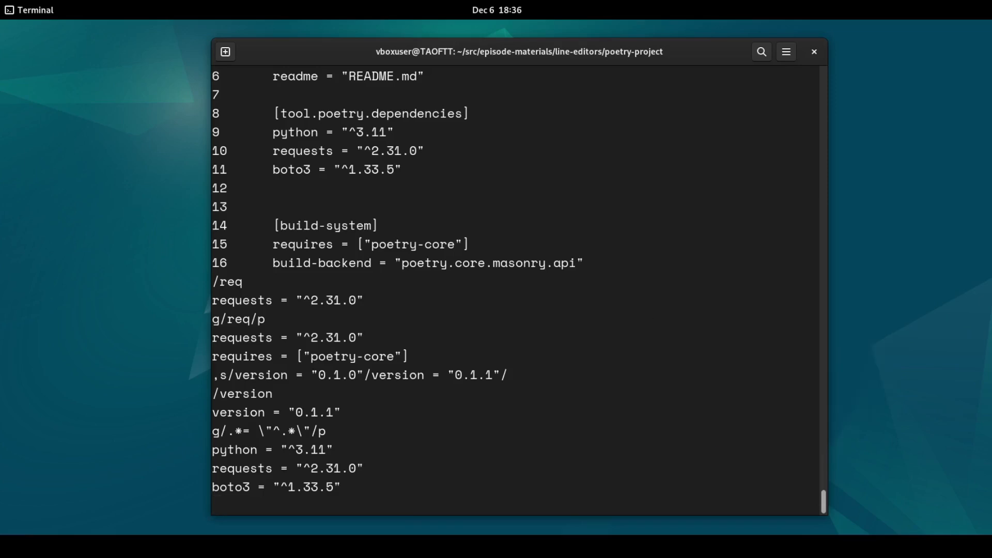
Replace all 'poetry' with 'prose' globally and list the changed lines
{"action": "type", "text": ",s/poetry/p"}
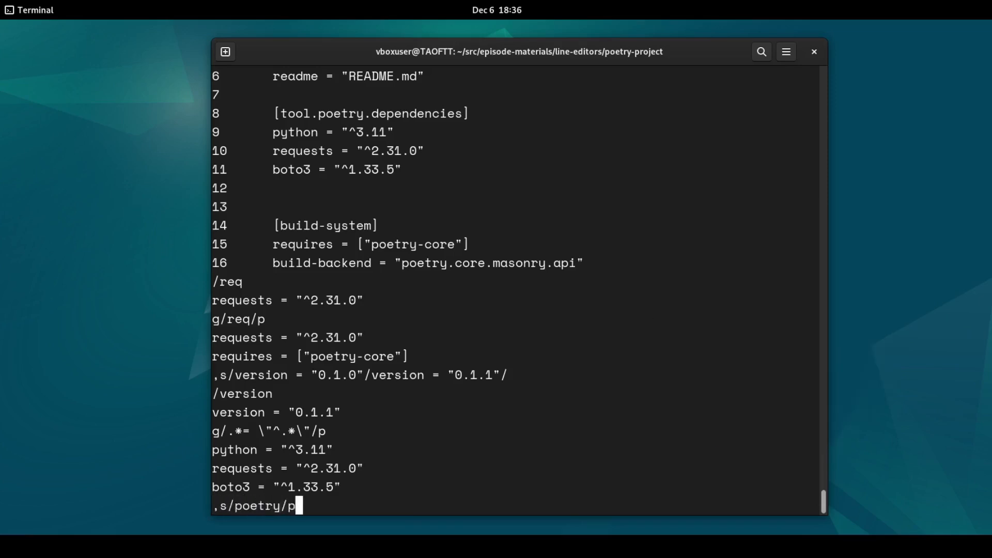
{"action": "type", "text": "rose/g"}
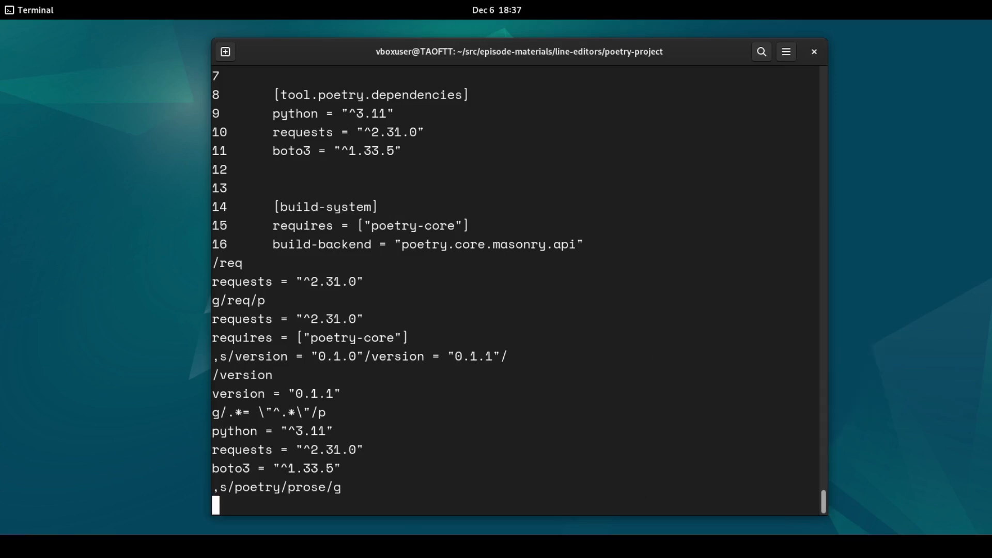
{"action": "type", "text": "g/prose"}
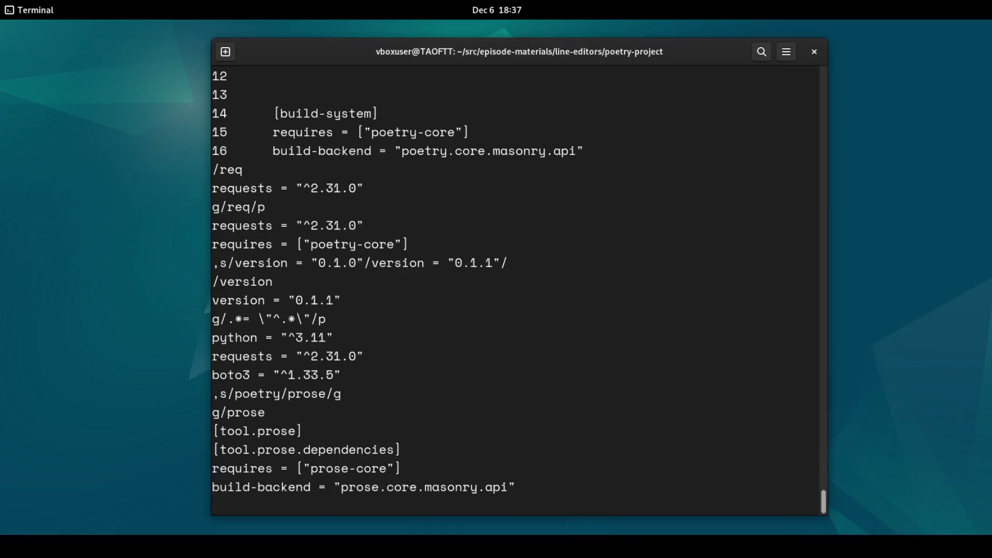
Build a '# Copyright (c) 2023 The Art Of The Terminal' line and move it to the top
{"action": "type", "text": "r !"}
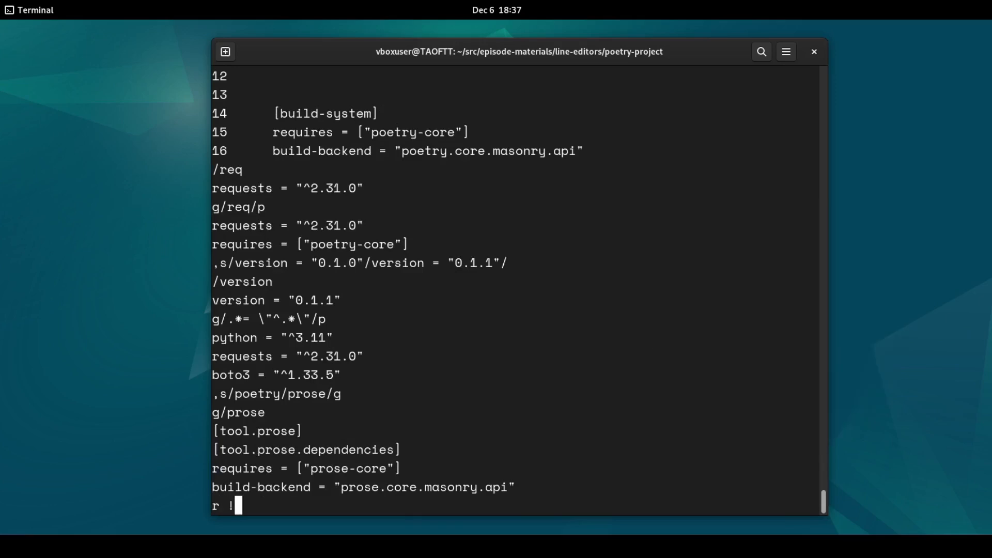
{"action": "type", "text": "date '+\\%Y"}
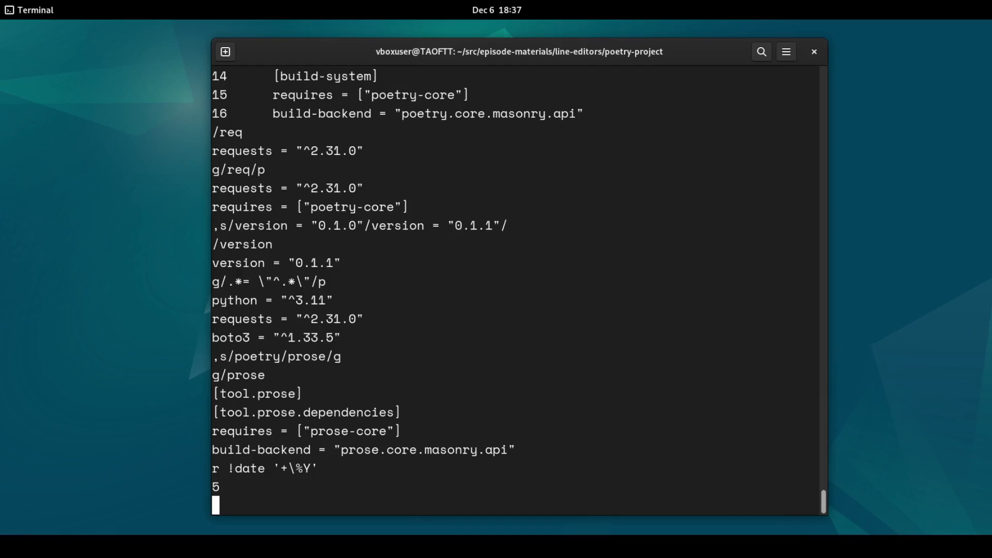
{"action": "type", "text": "s/^"}
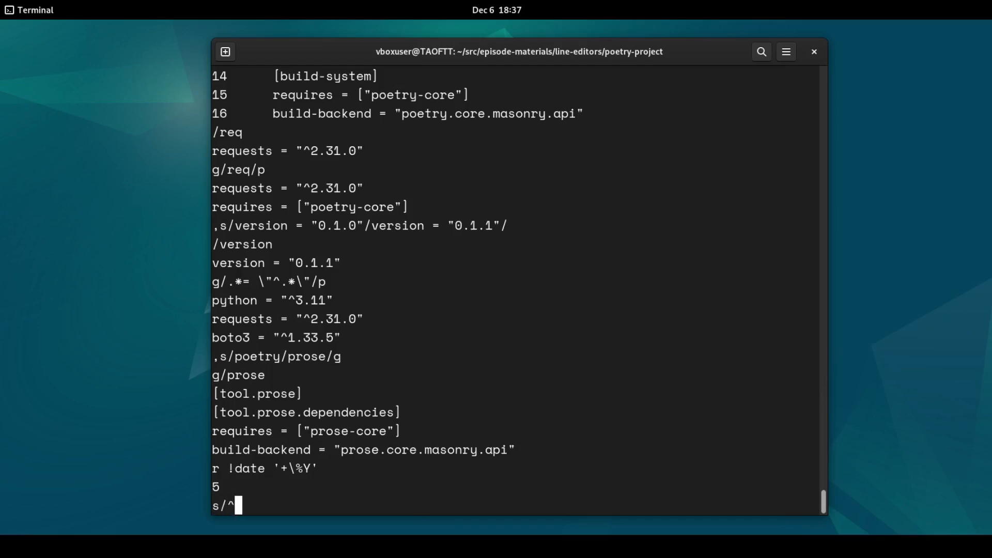
{"action": "type", "text": "/# Copyright (c) /p"}
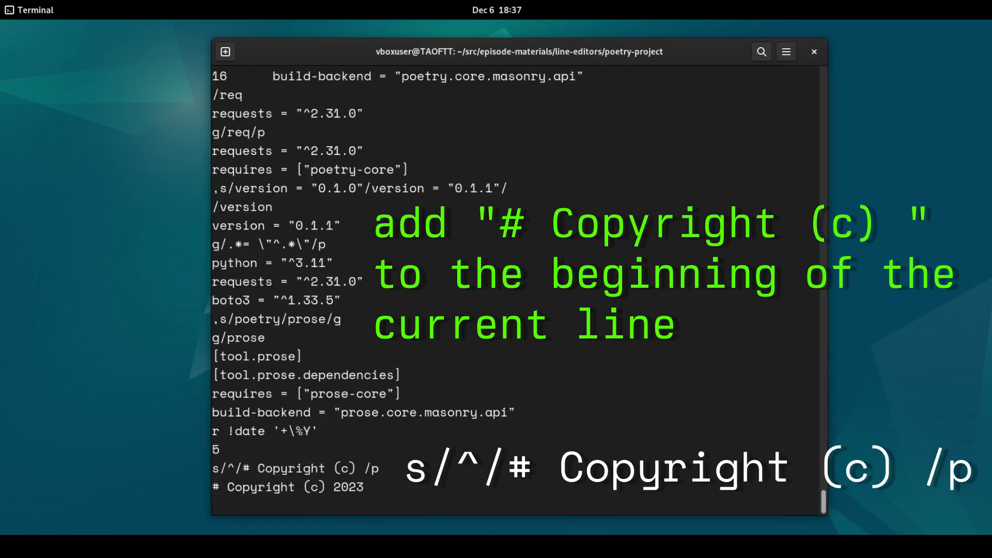
{"action": "type", "text": "s/$/ The Art Of The Terminal/p"}
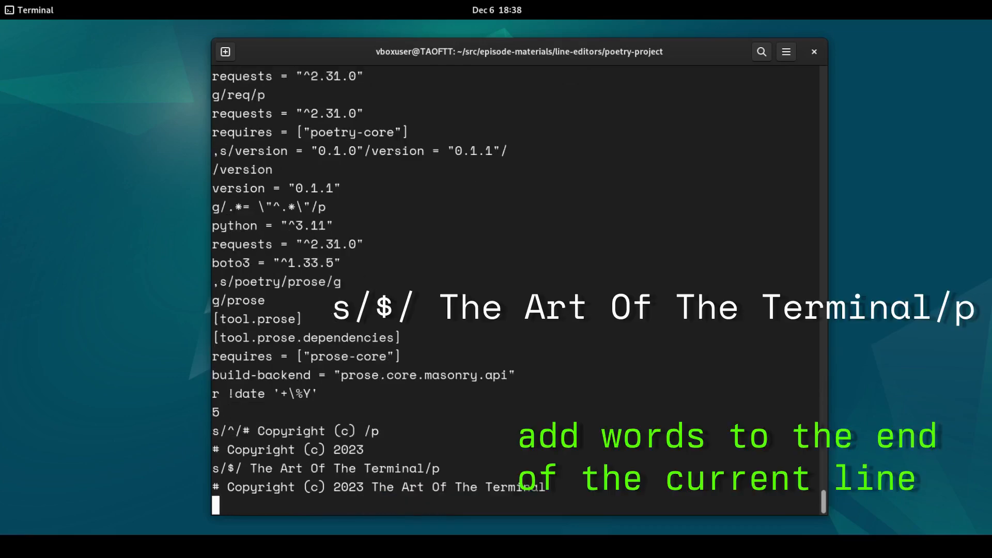
{"action": "type", "text": ".m0"}
{"action": "type", "text": ",p"}
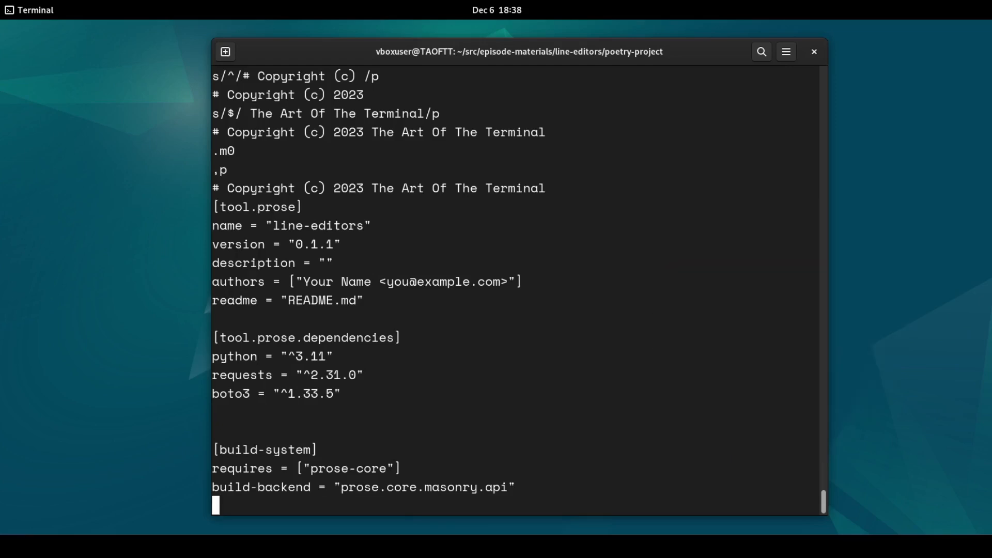
Write the buffer to pyproject-new.toml (345 bytes)
{"action": "type", "text": "w pyproject"}
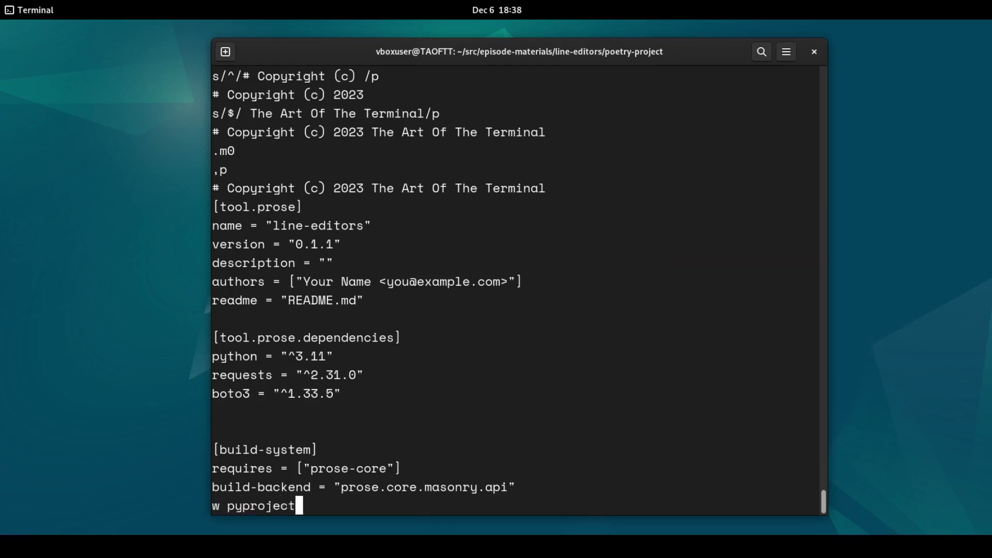
{"action": "type", "text": "-new.toml"}
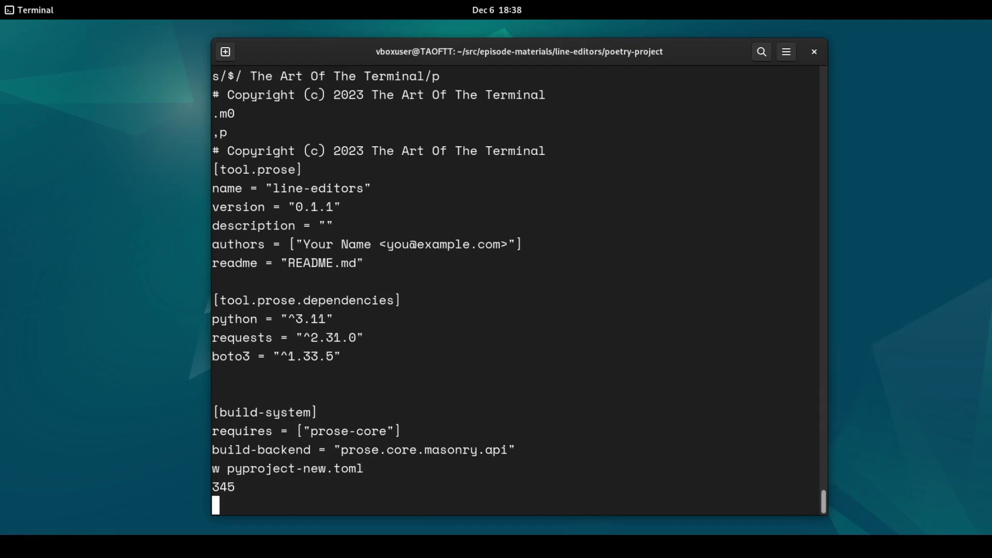
Quit ed, pipe add-copyright.ed into ed on pyproject.toml (349 bytes), then view the file
{"action": "type", "text": "q"}
{"action": "type", "text": "cat add-copyright.ed"}
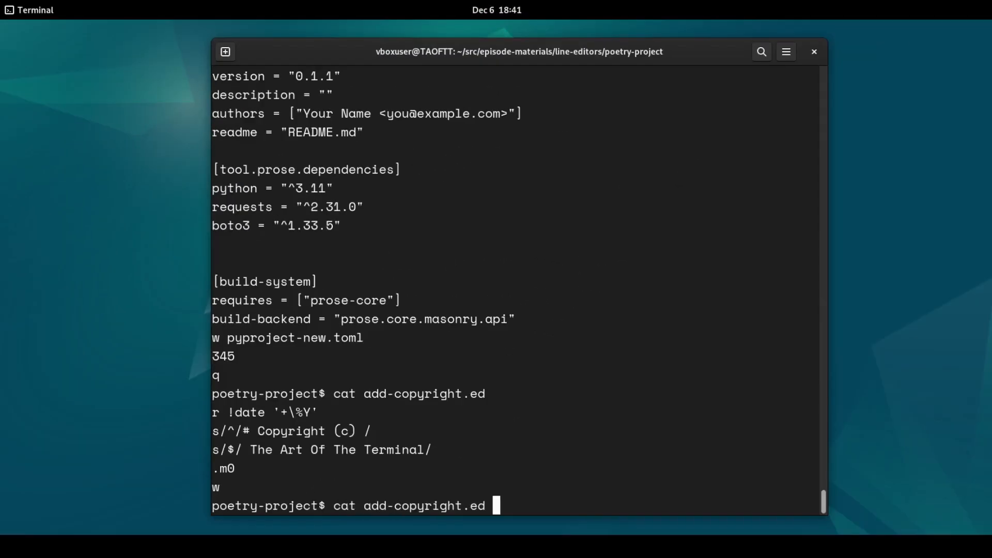
{"action": "type", "text": "| ed"}
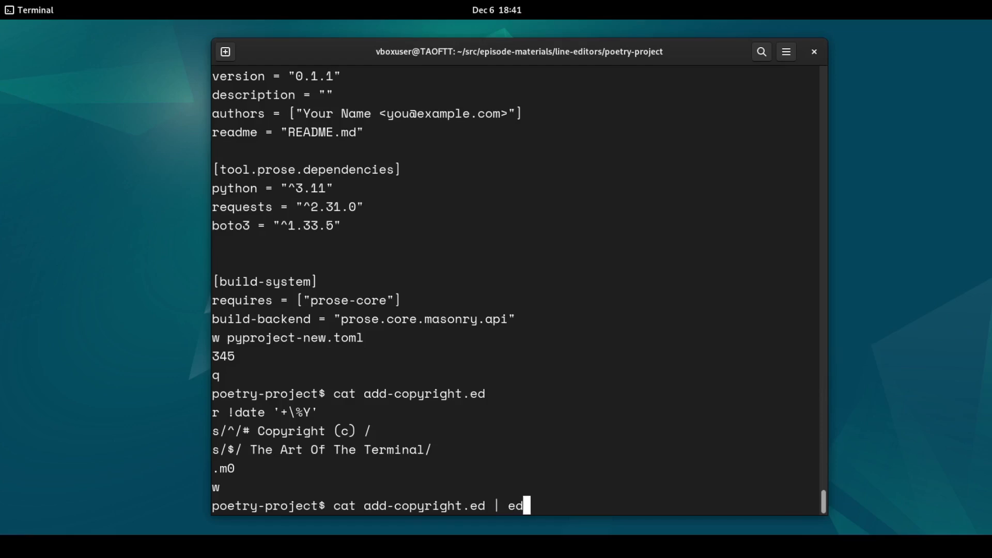
{"action": "type", "text": "pyproject.toml"}
{"action": "type", "text": "cat"}
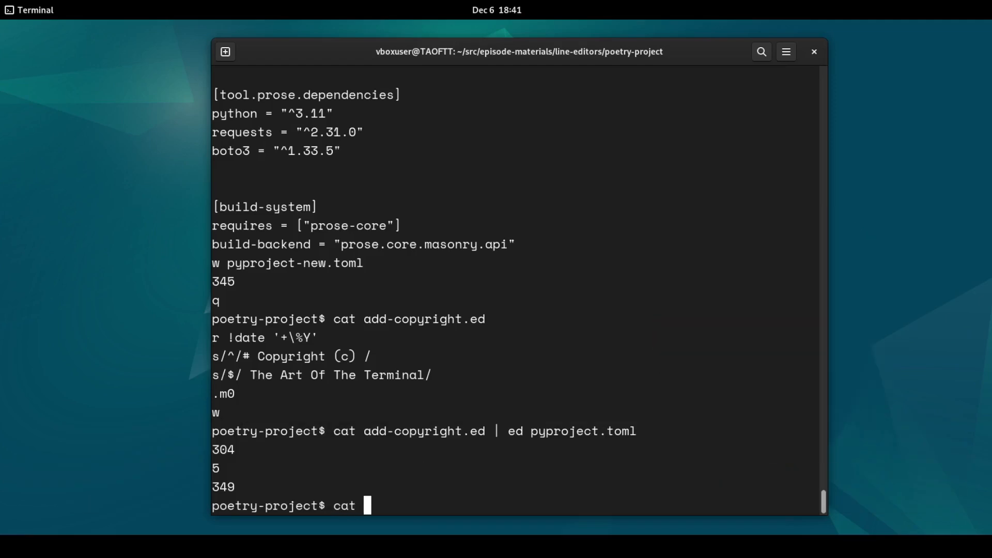
{"action": "type", "text": "pyproject"}
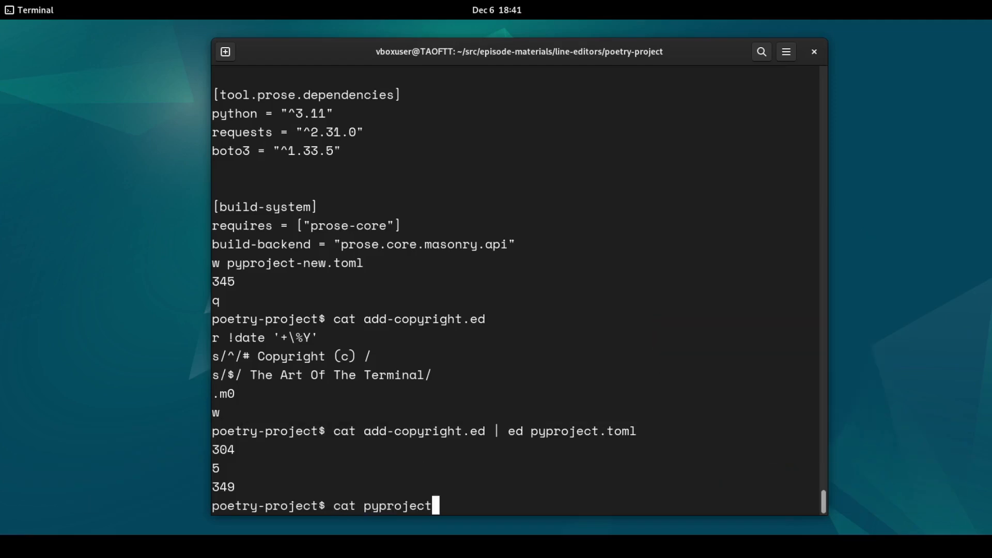